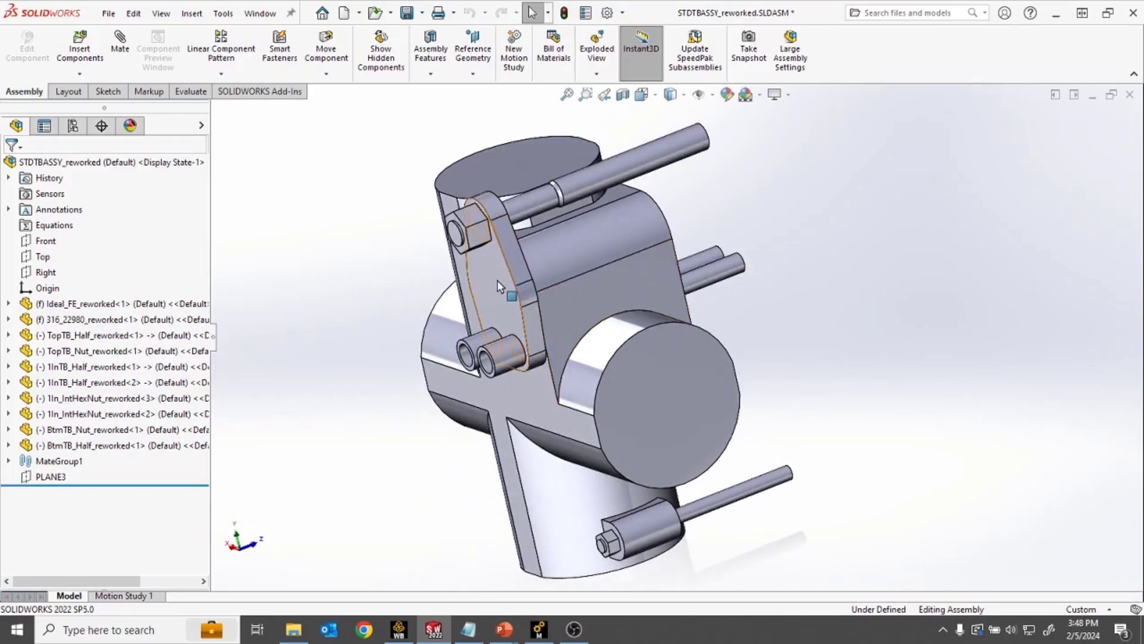
# Step: Select the bracket flange part in SOLIDWORKS, then return to the Ansys Mechanical model
pyautogui.click(496, 285)
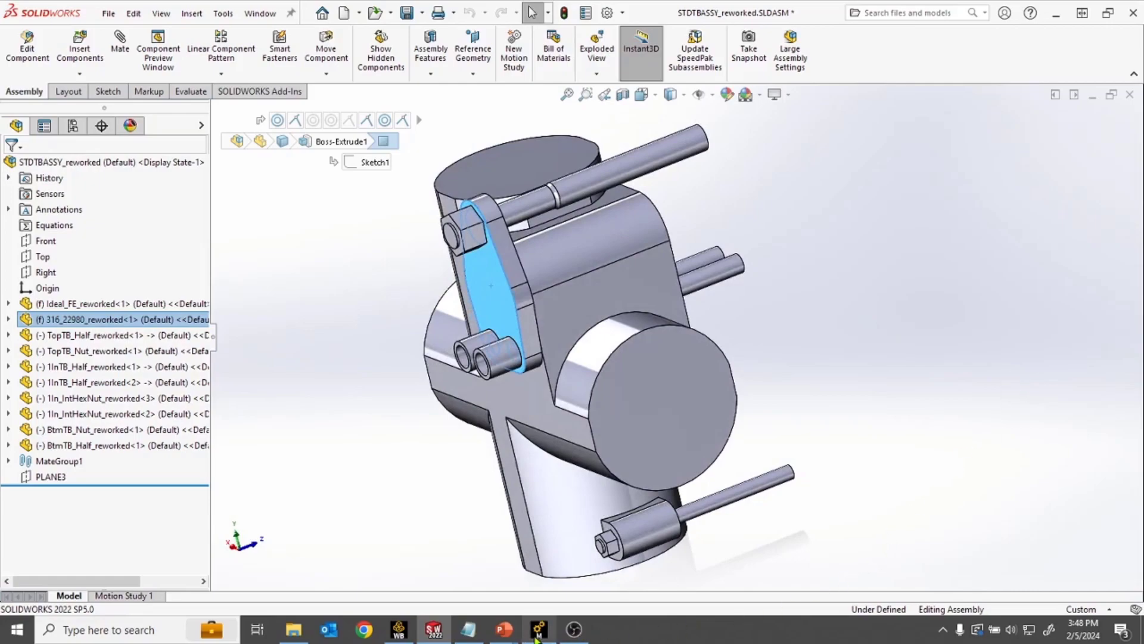
pyautogui.click(537, 629)
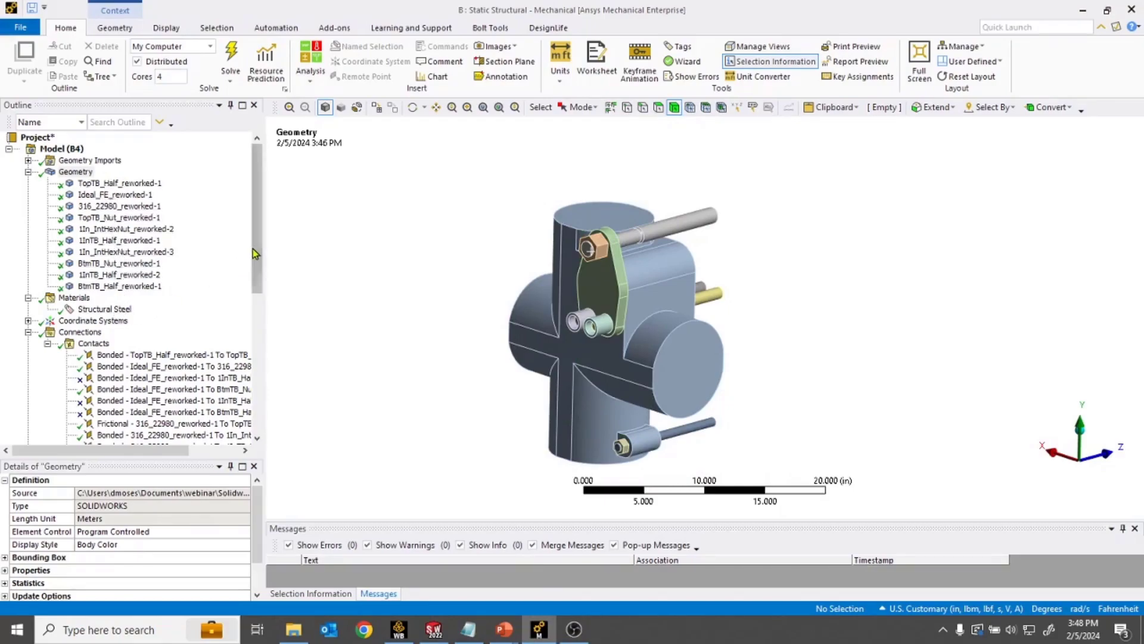
# Step: Show the 22,000 lbf Bolt Pretension load under Static Structural in the Outline
pyautogui.scroll(-3)
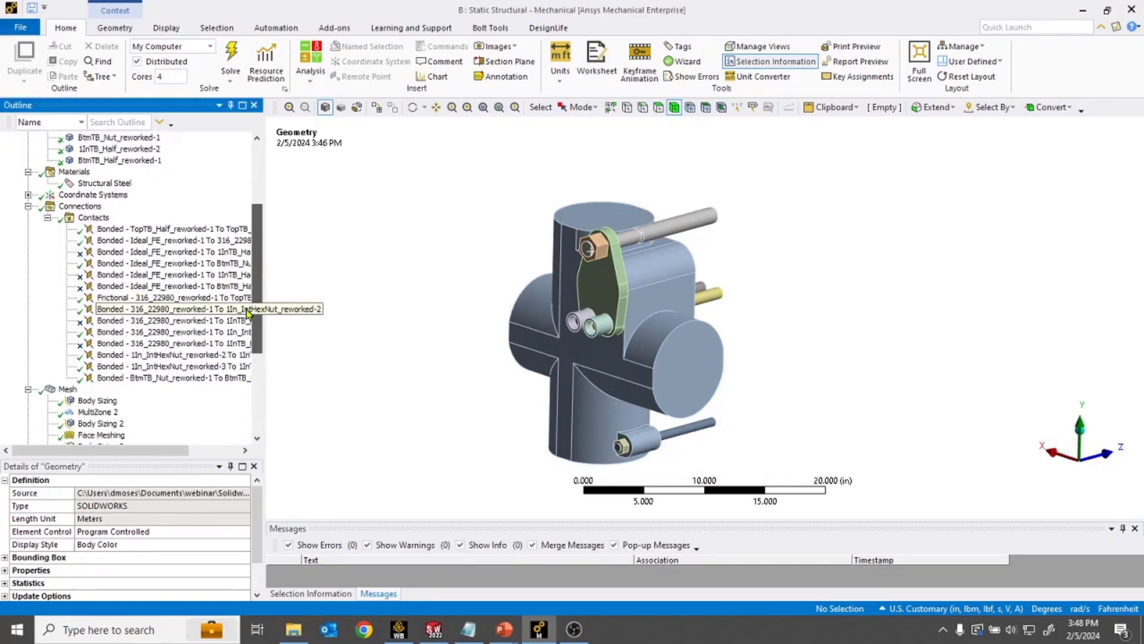
pyautogui.scroll(-3)
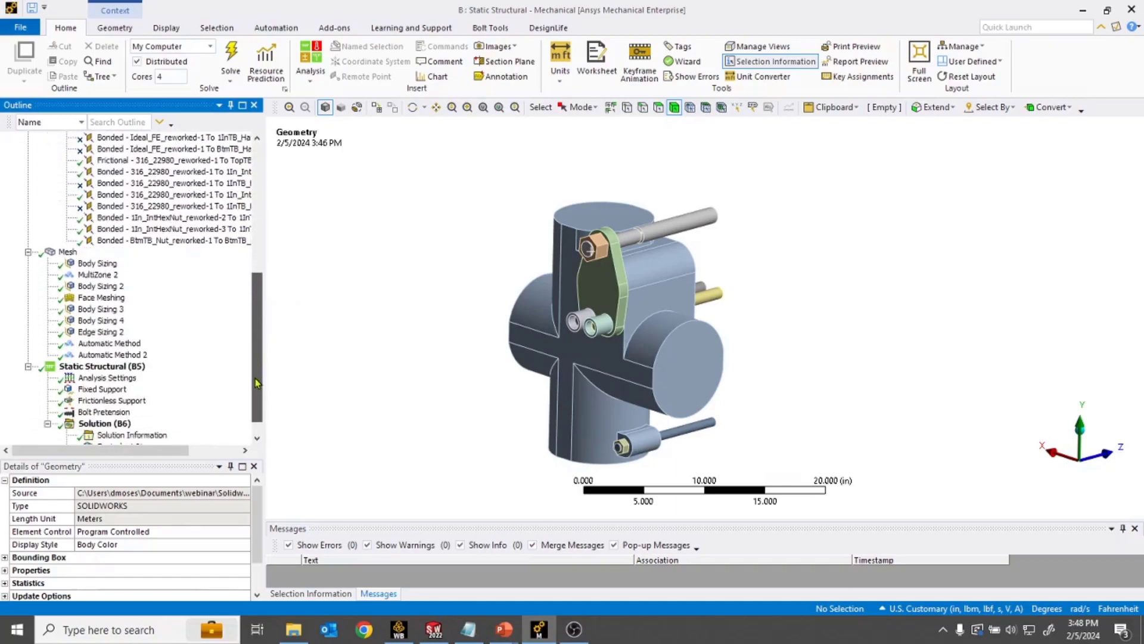
pyautogui.moveTo(261, 314)
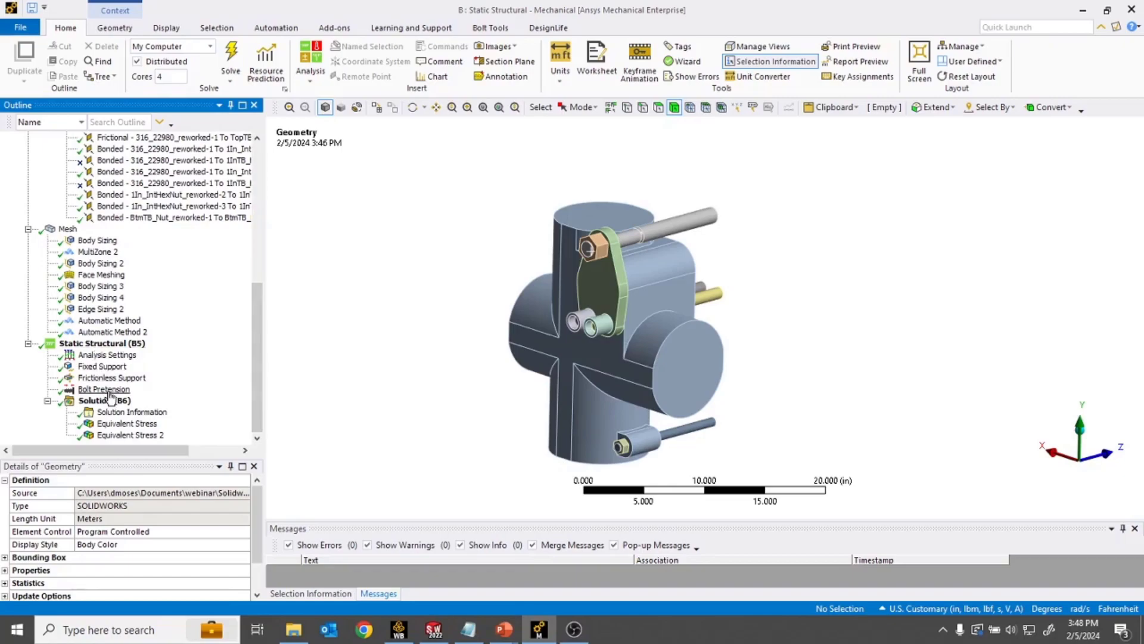
pyautogui.click(104, 388)
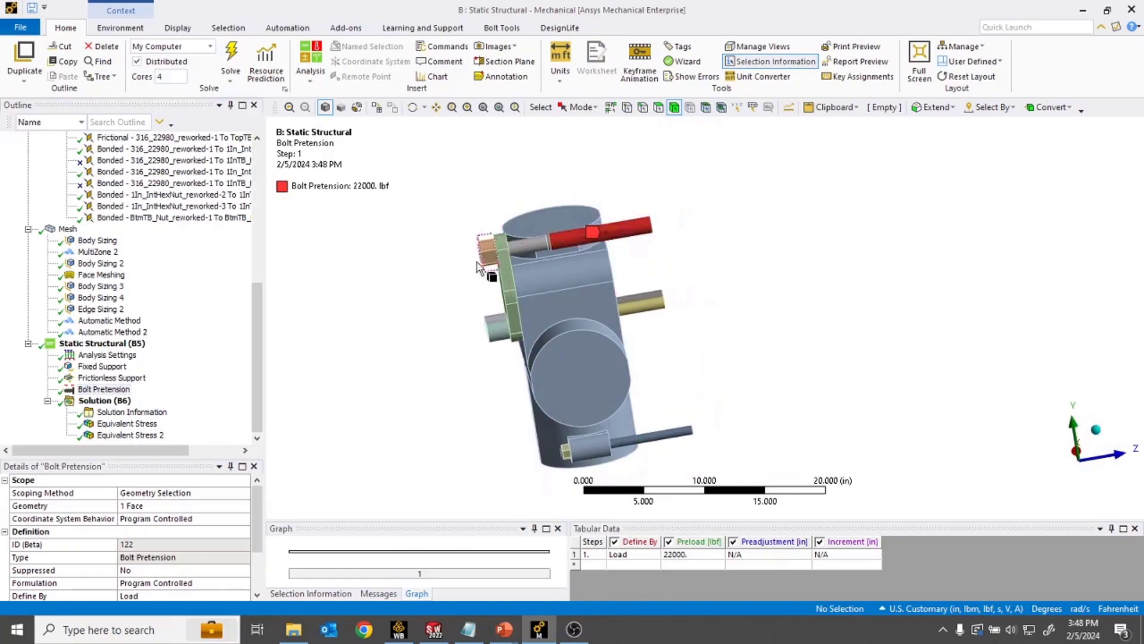
# Step: Review the assembly Equivalent Stress and the flange-only Equivalent Stress 2 plot (54,844 psi max)
pyautogui.click(126, 423)
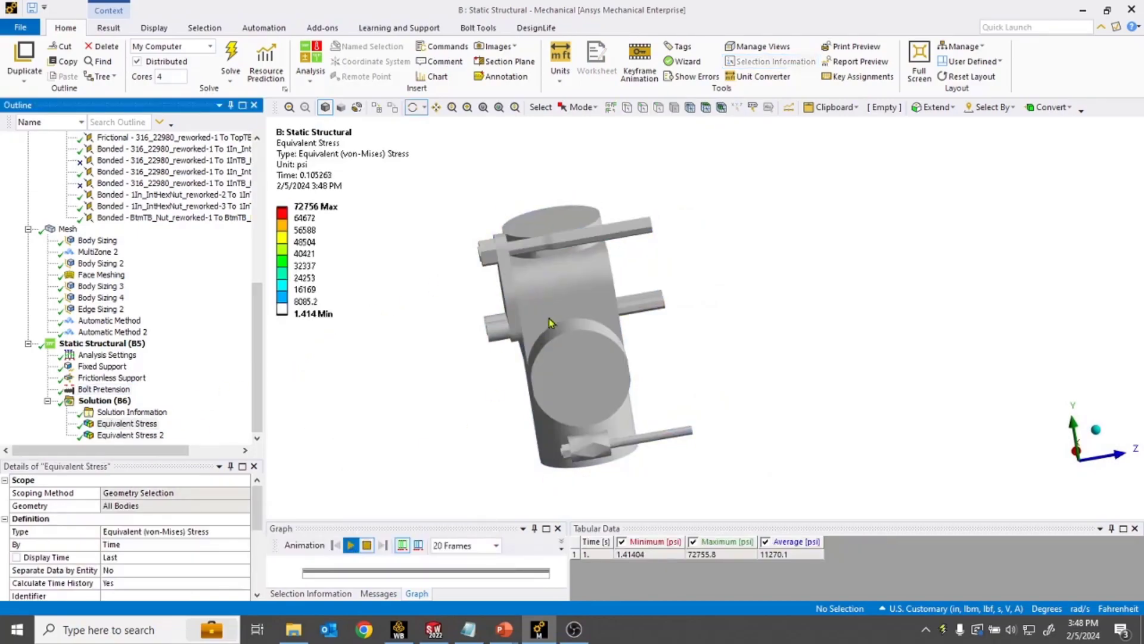
pyautogui.click(350, 545)
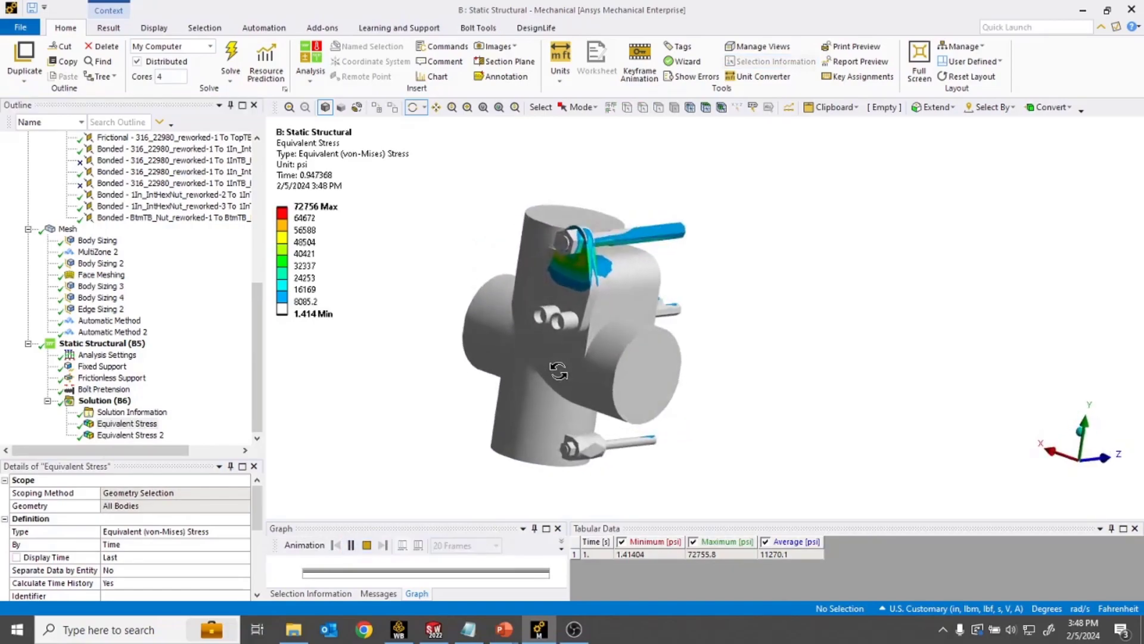
pyautogui.click(131, 435)
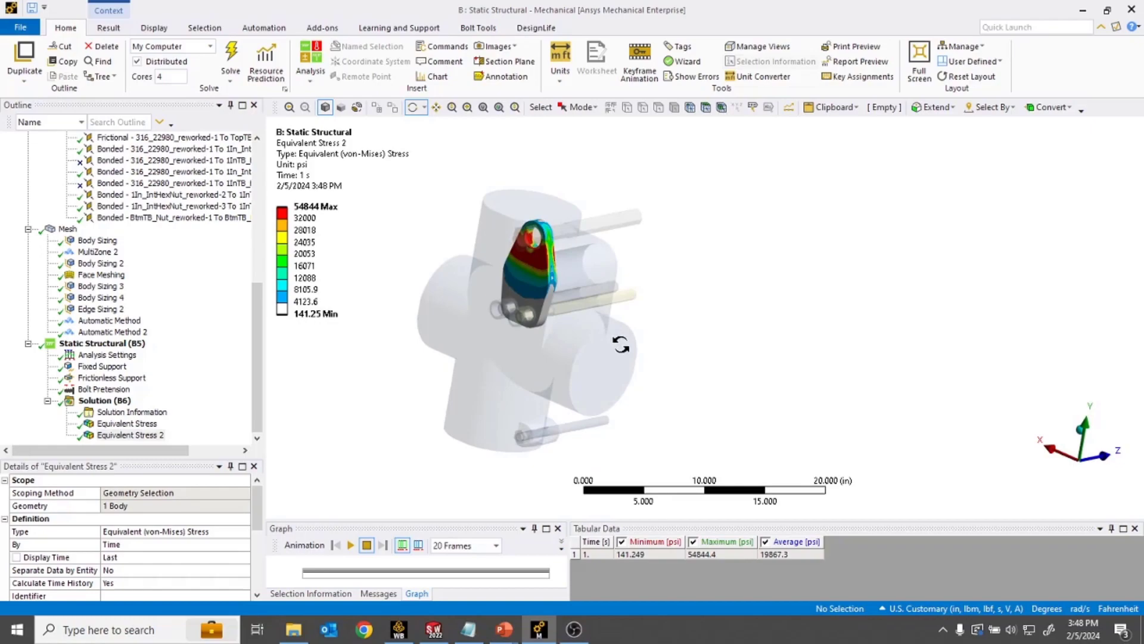
pyautogui.moveTo(613, 400)
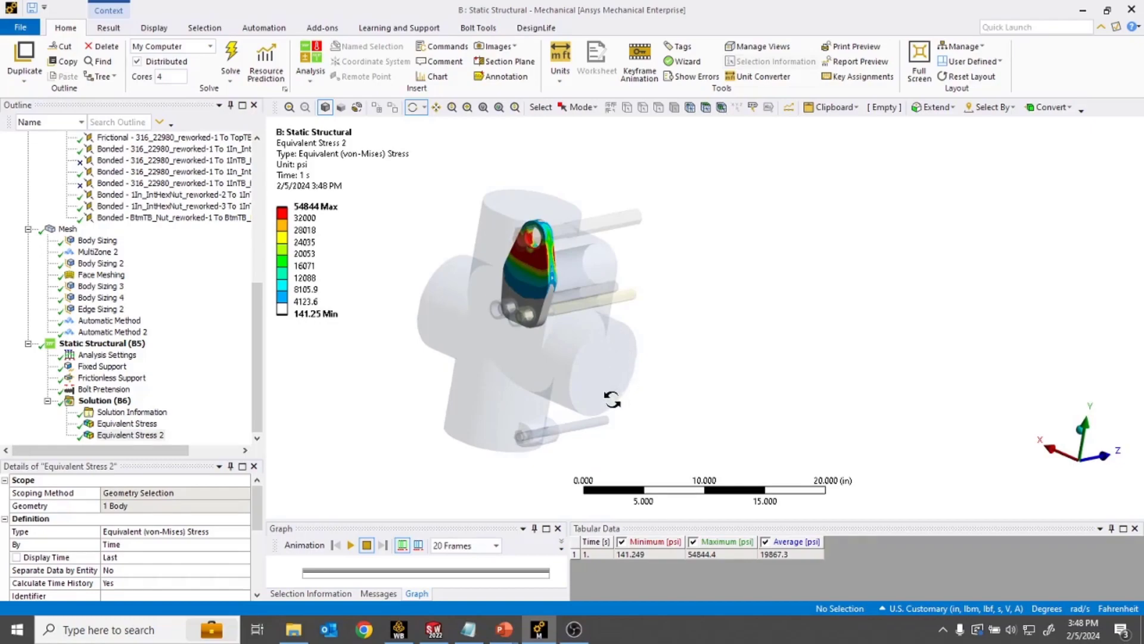
pyautogui.click(433, 630)
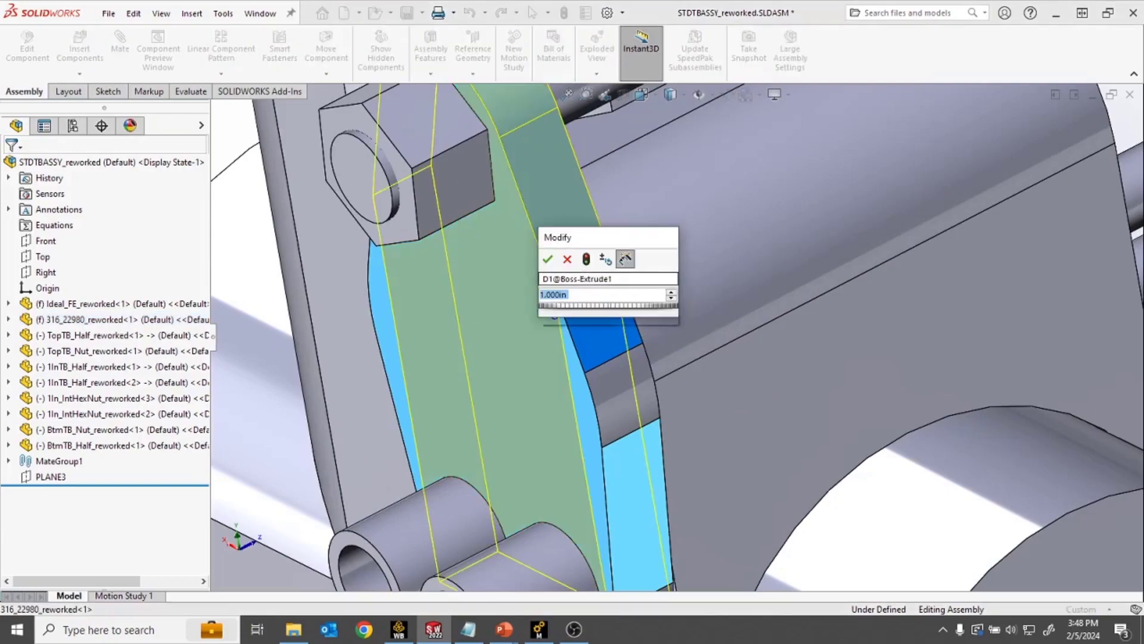
# Step: Confirm D1@Boss-Extrude1 at 2 in and return to Ansys Mechanical
pyautogui.click(548, 260)
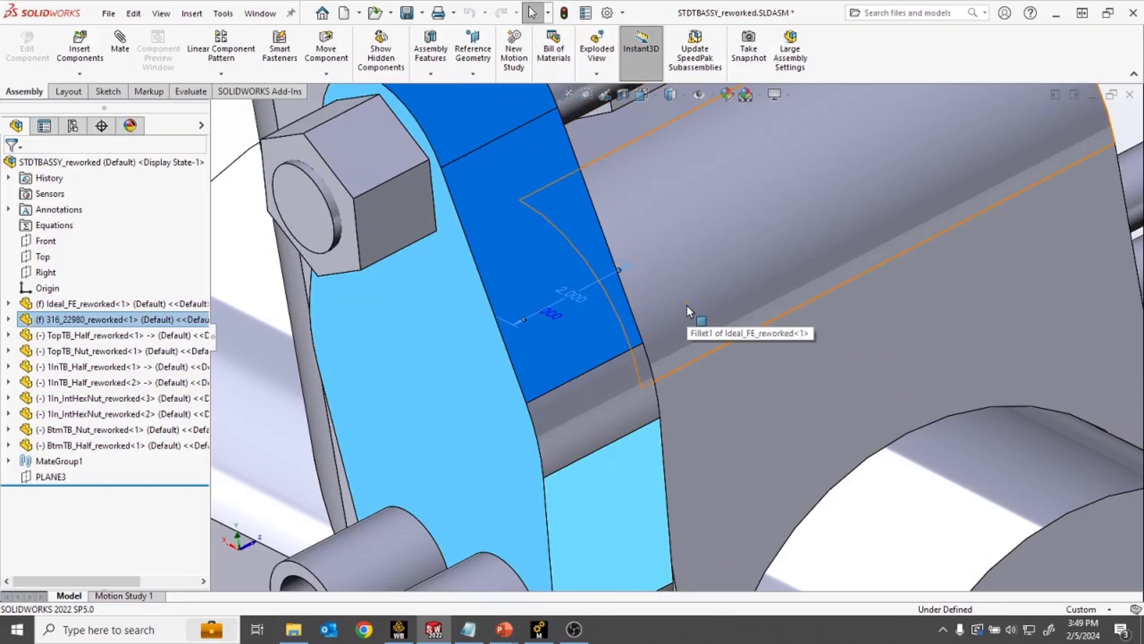
pyautogui.click(538, 630)
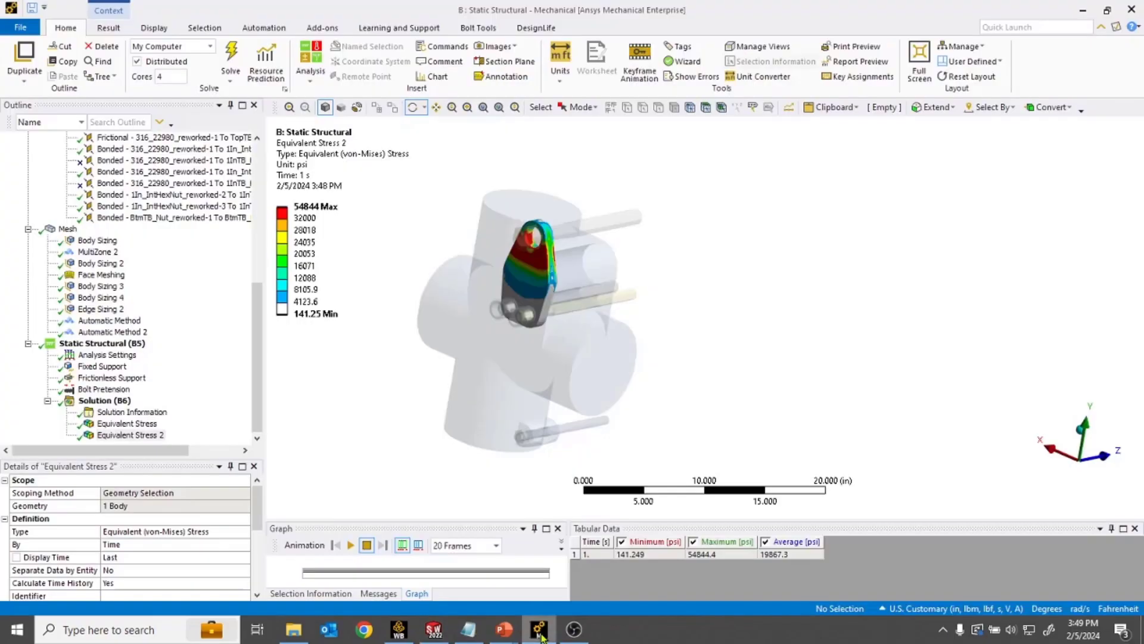
# Step: Select Geometry in the Outline and update it from source to load the 2-inch flange
pyautogui.scroll(3)
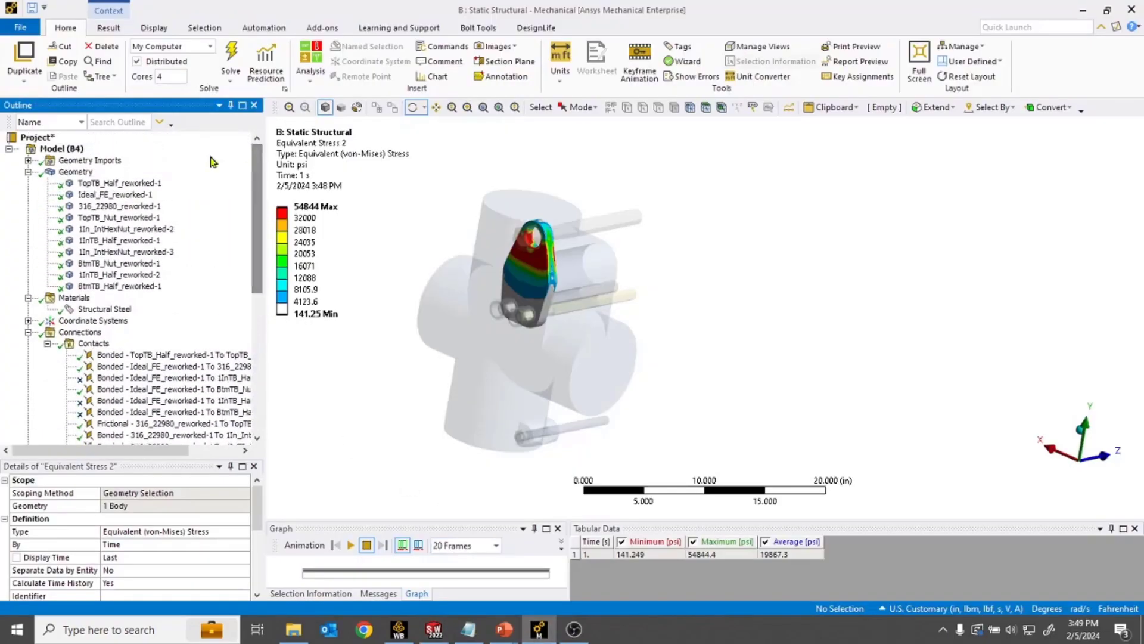
pyautogui.click(76, 171)
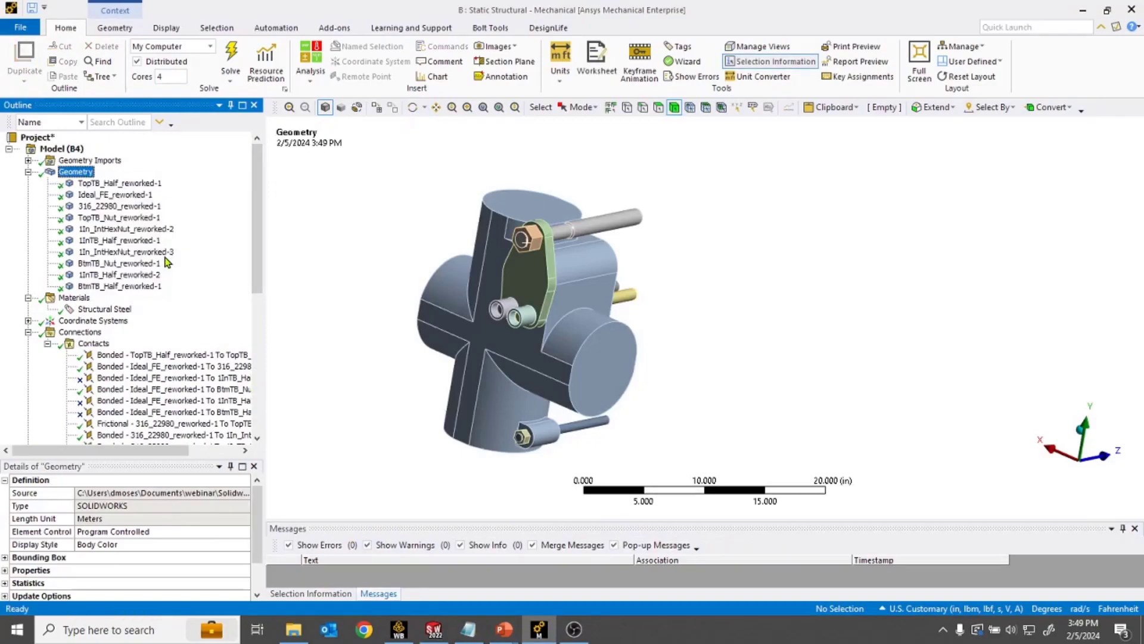
pyautogui.click(62, 149)
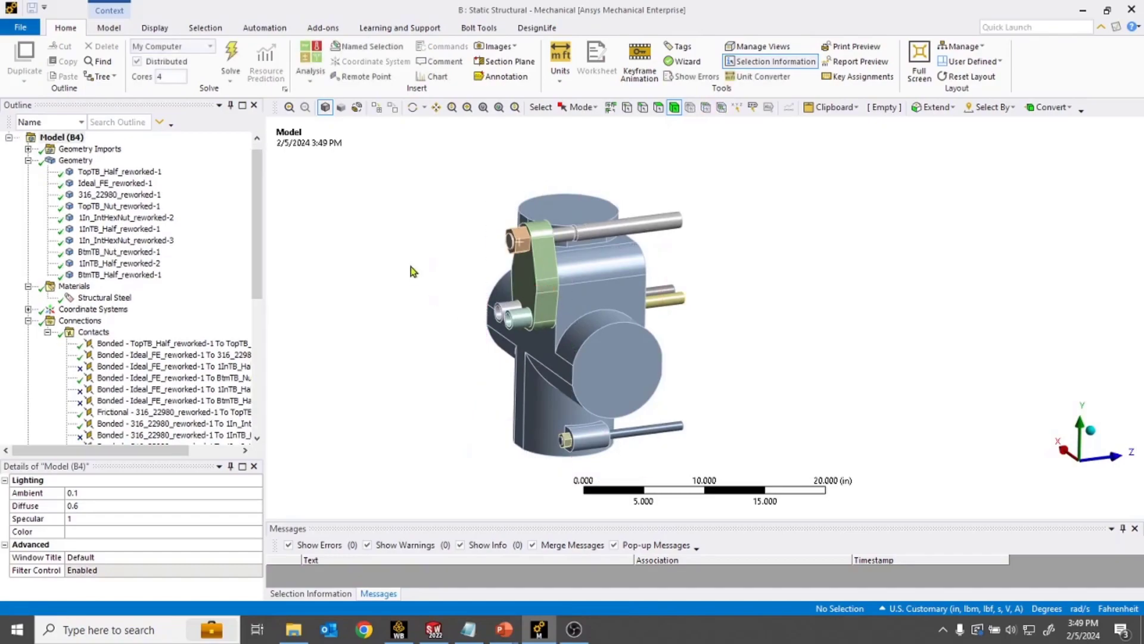
# Step: Solve the updated model and show Equivalent Stress with a 33,789 psi maximum
pyautogui.click(146, 531)
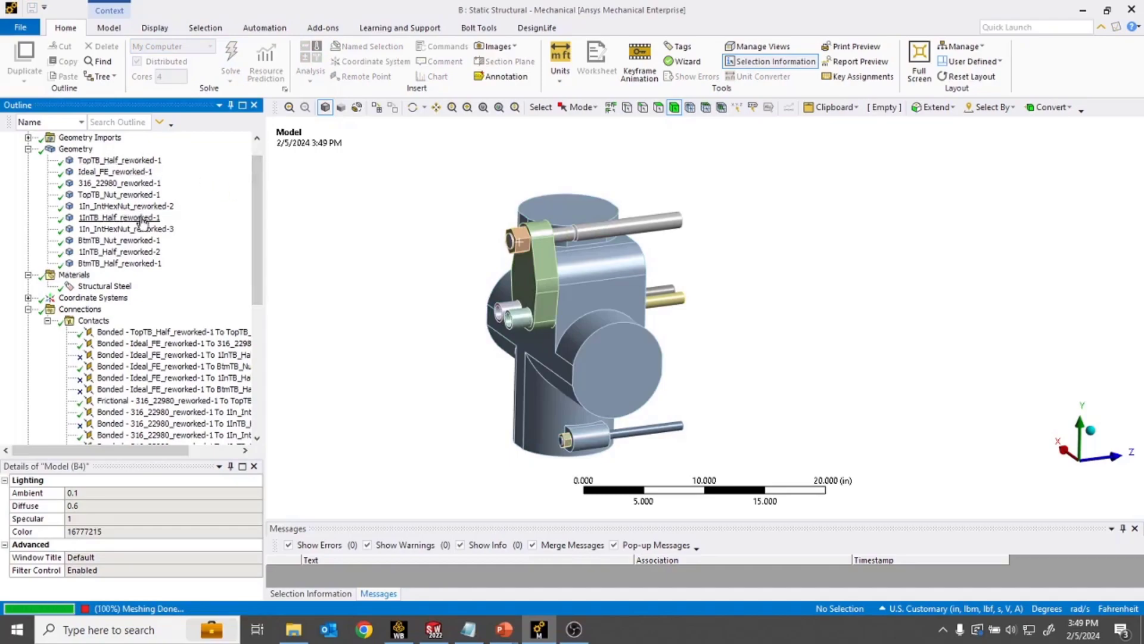
pyautogui.scroll(-3)
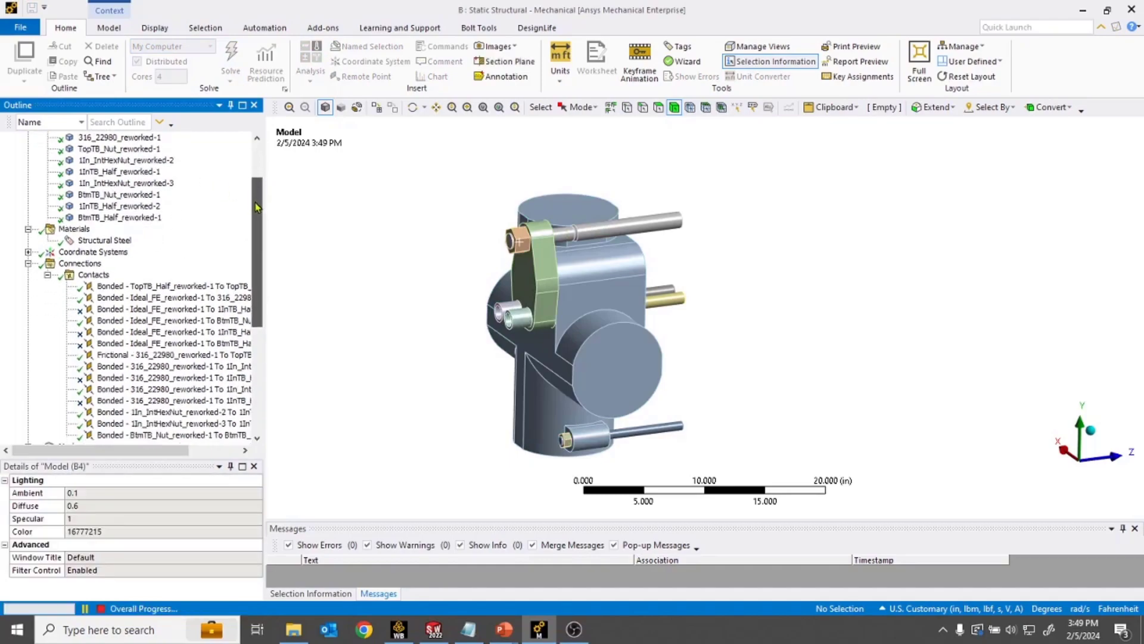
pyautogui.scroll(-3)
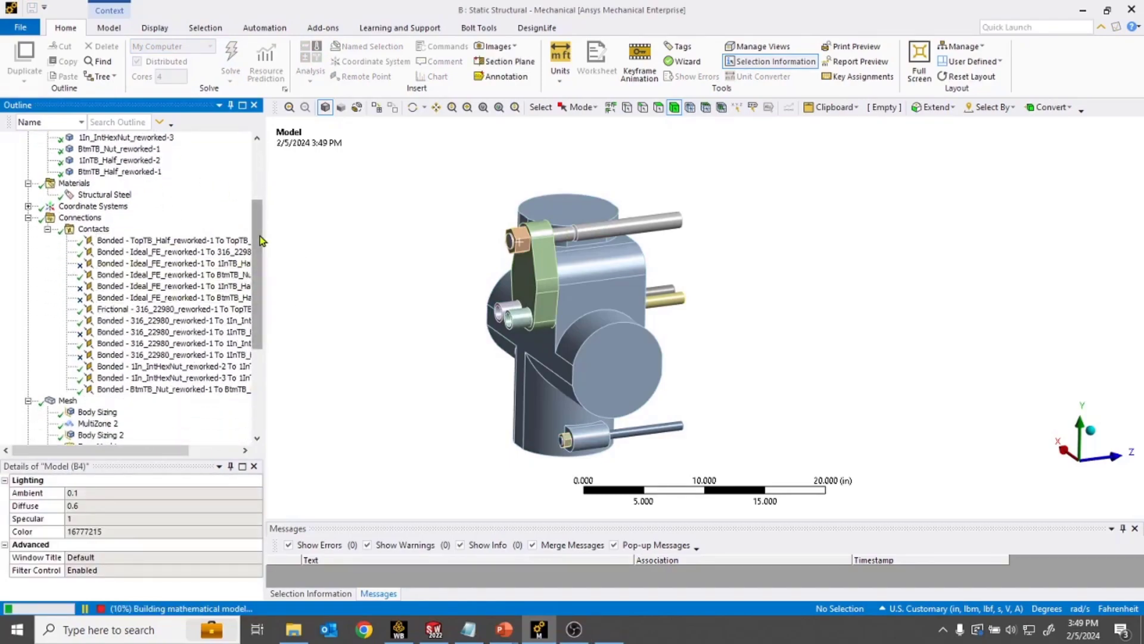
pyautogui.scroll(-3)
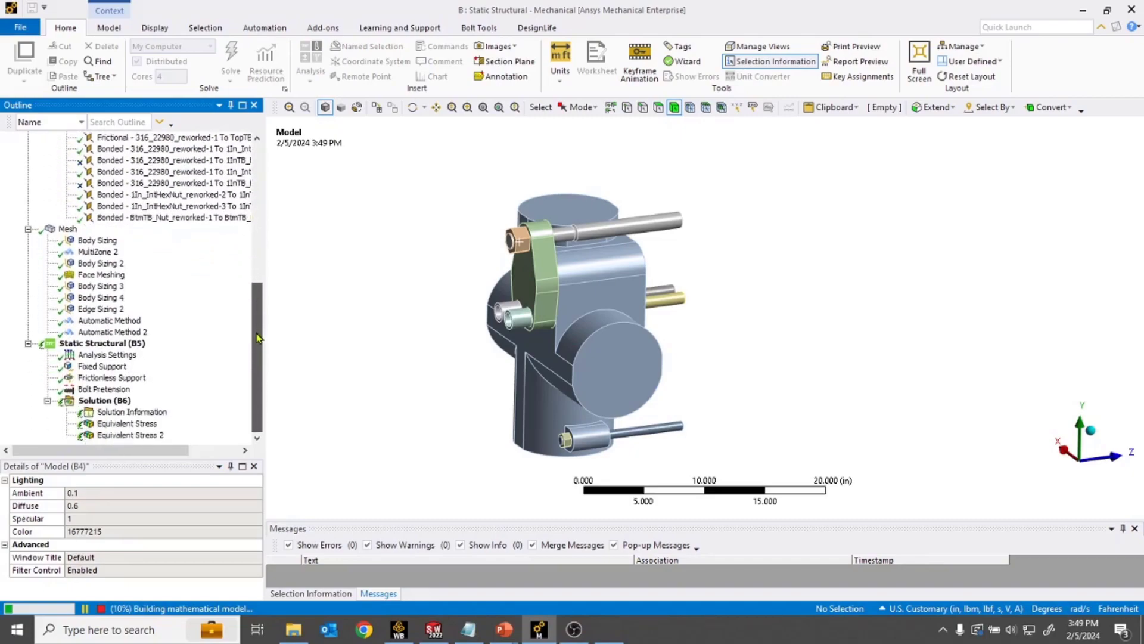
pyautogui.moveTo(175, 384)
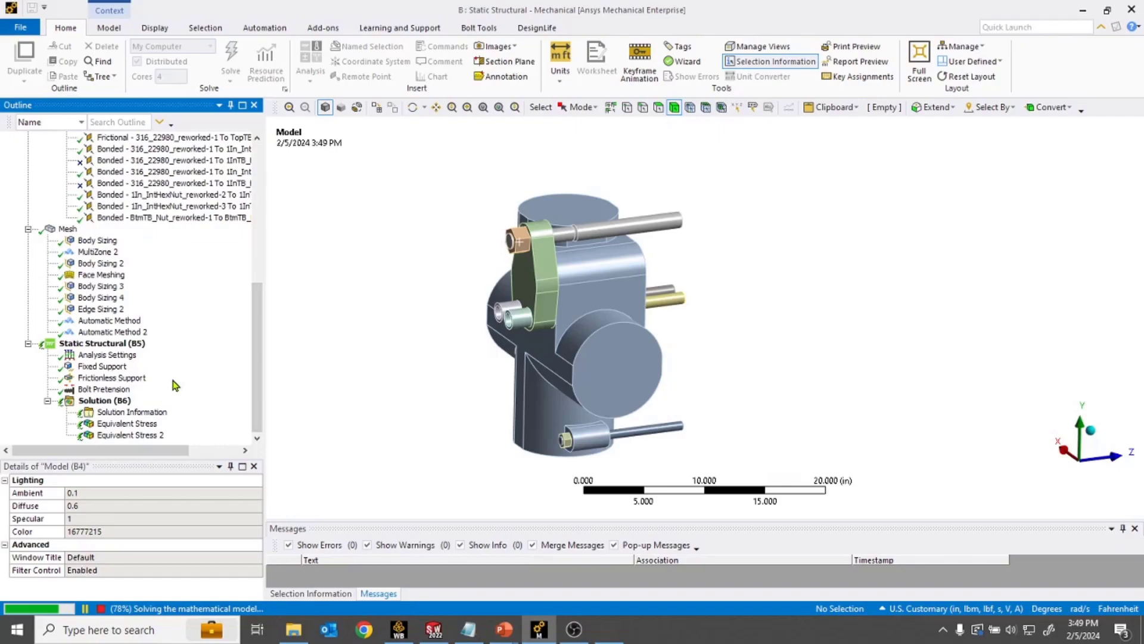
pyautogui.moveTo(168, 393)
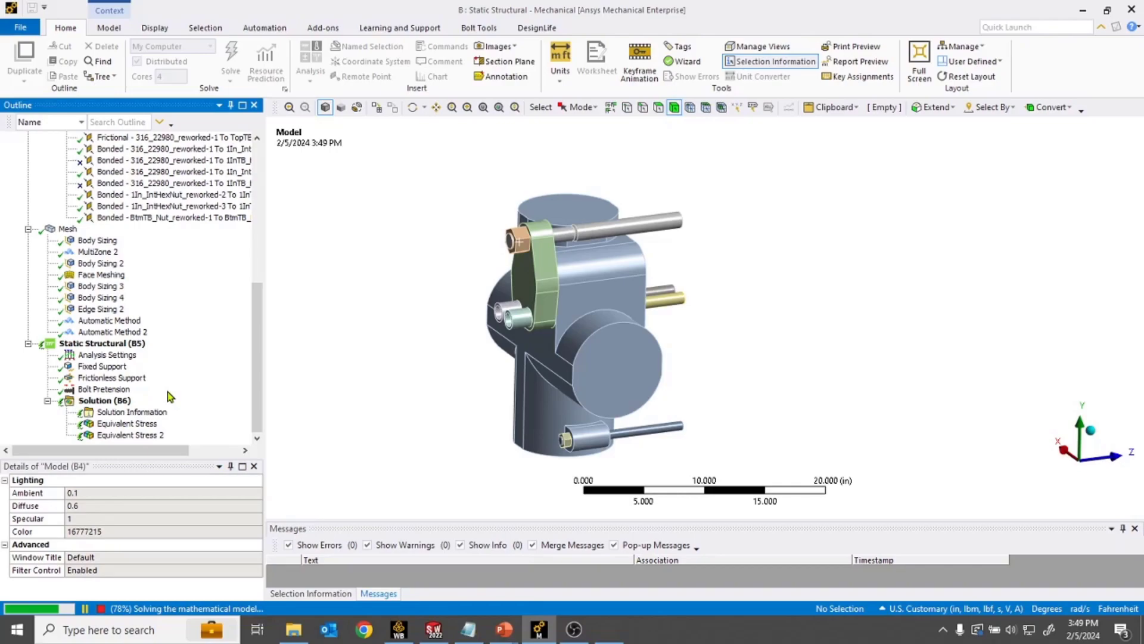
pyautogui.moveTo(171, 400)
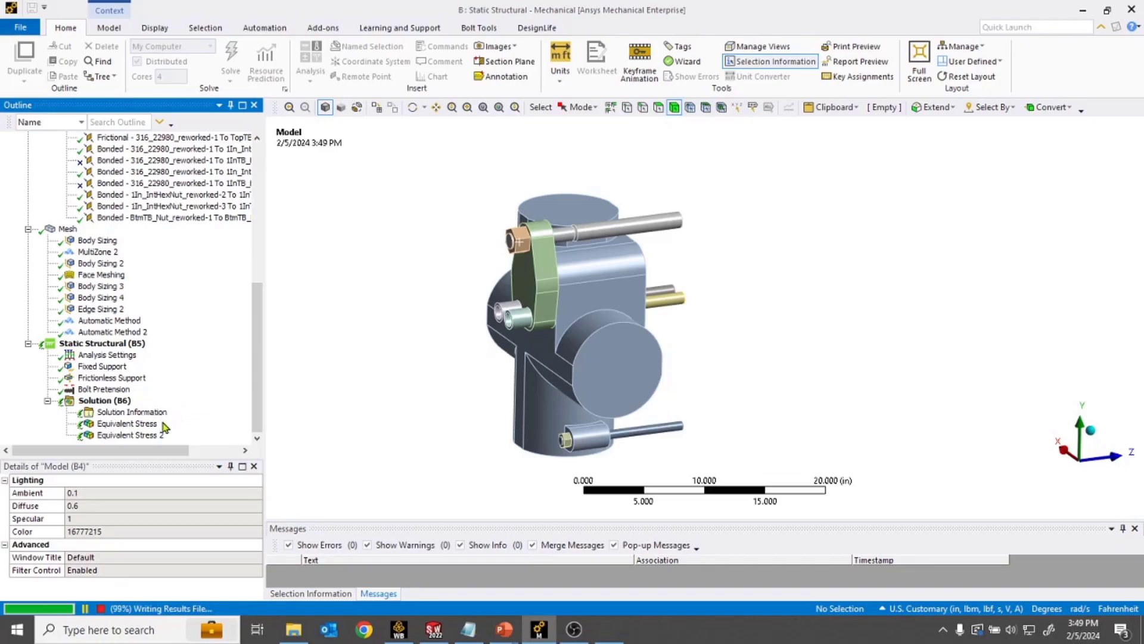
pyautogui.click(126, 423)
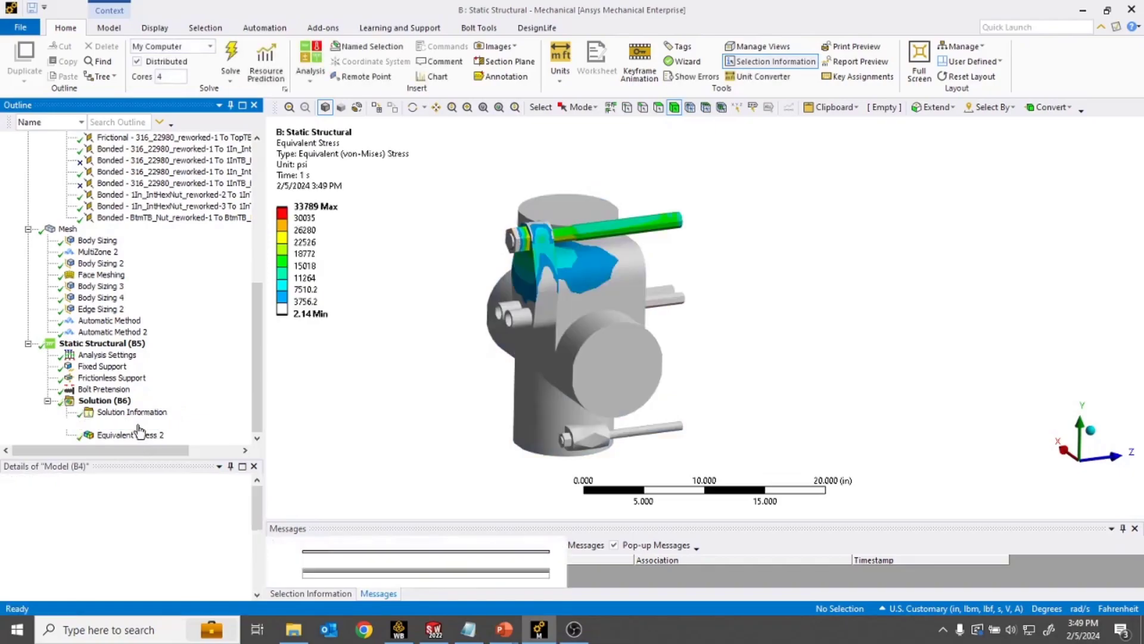
# Step: Show the flange-only Equivalent Stress 2 plot and switch to the flange comparison slide
pyautogui.click(131, 434)
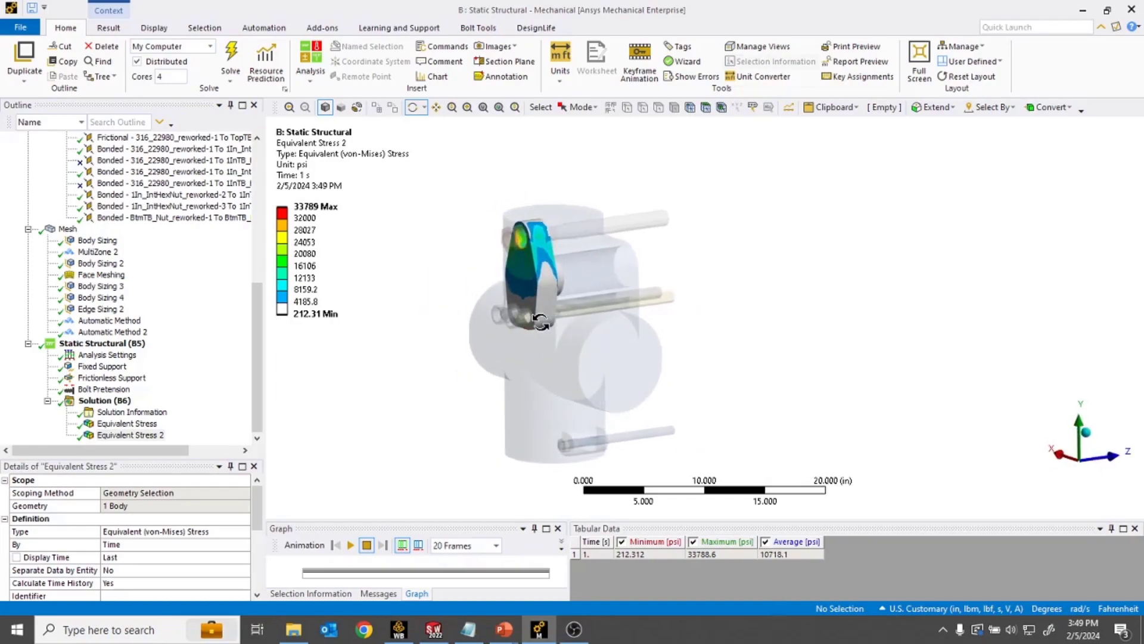
pyautogui.click(503, 629)
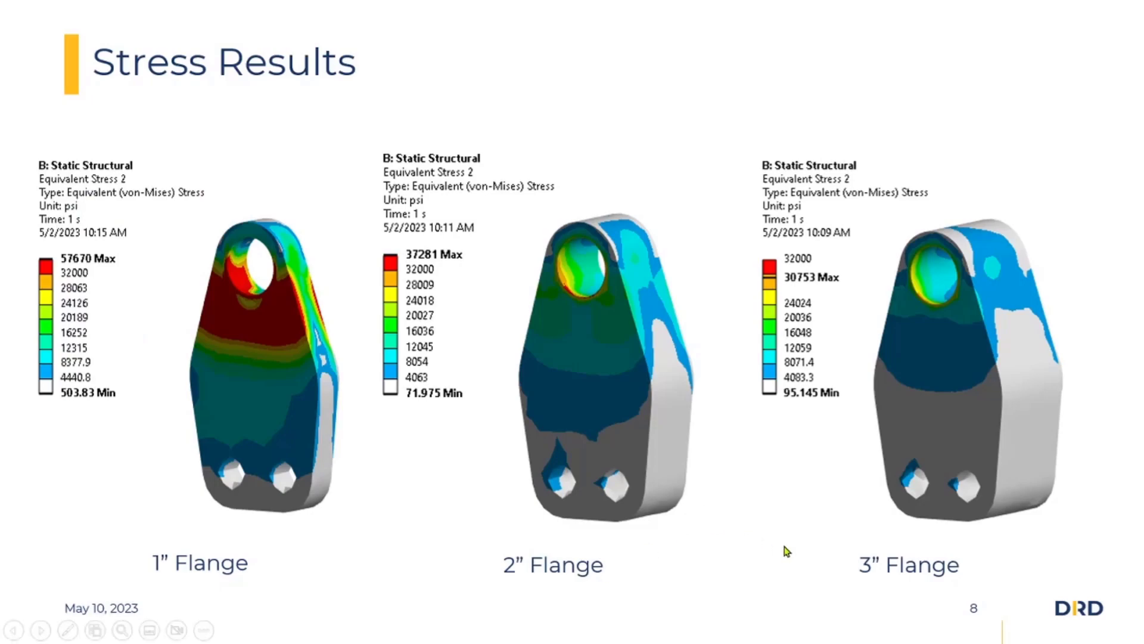
pyautogui.moveTo(783, 550)
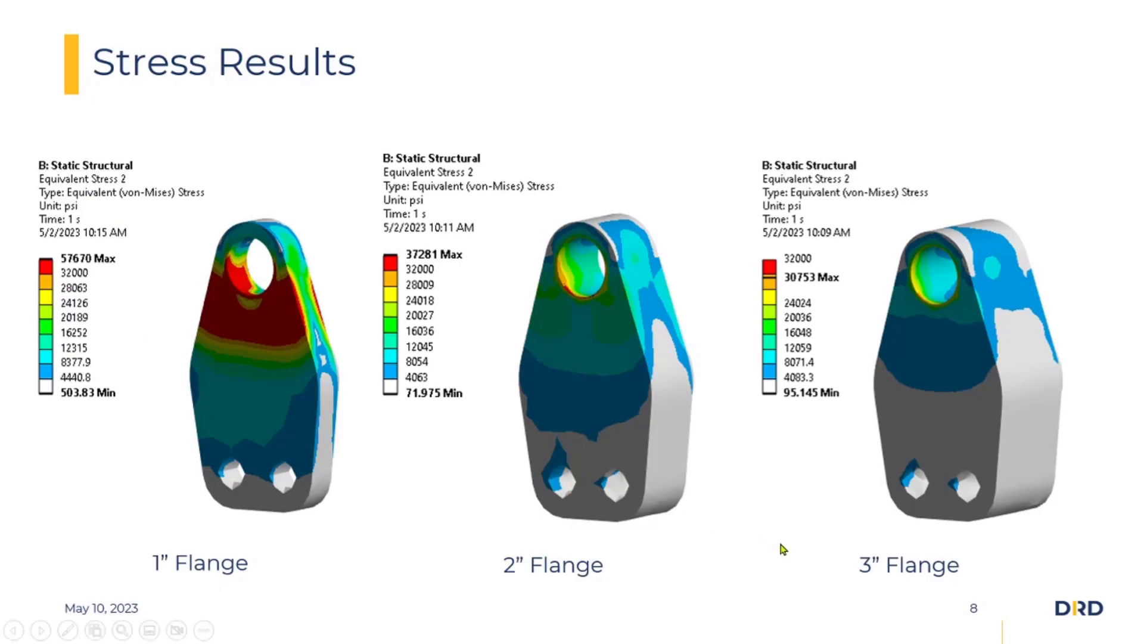